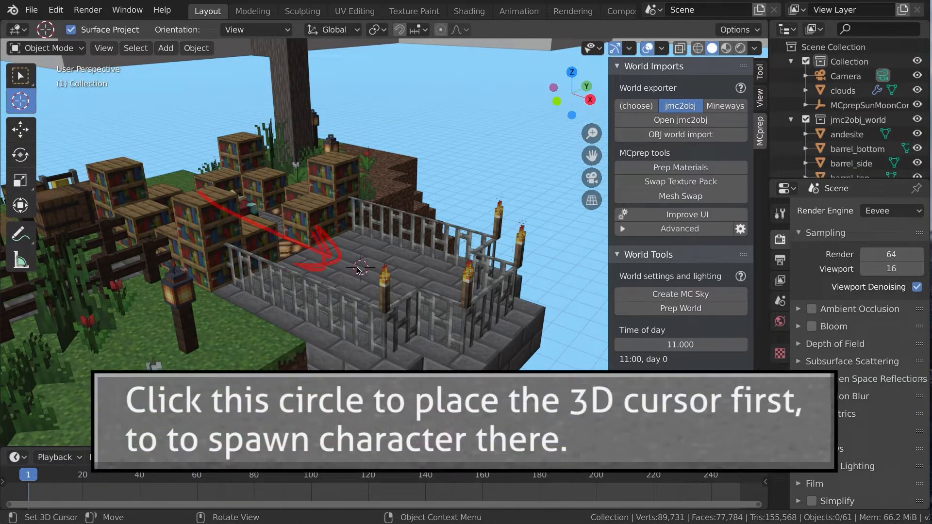
Step: Place the 3D cursor and spawn the Skeleton and Bat rigs there with MCprep's Spawner
{"action": "left_click", "coordinate": [165, 48]}
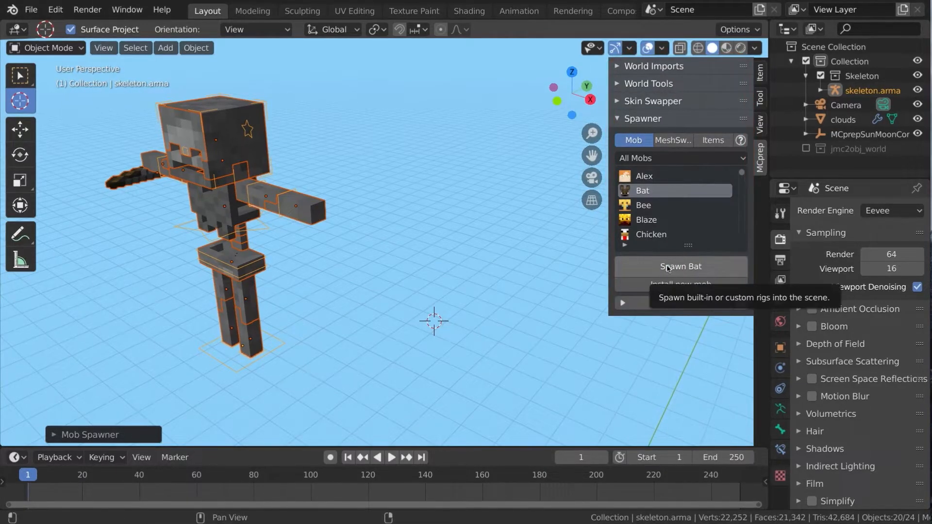
{"action": "left_click", "coordinate": [681, 266]}
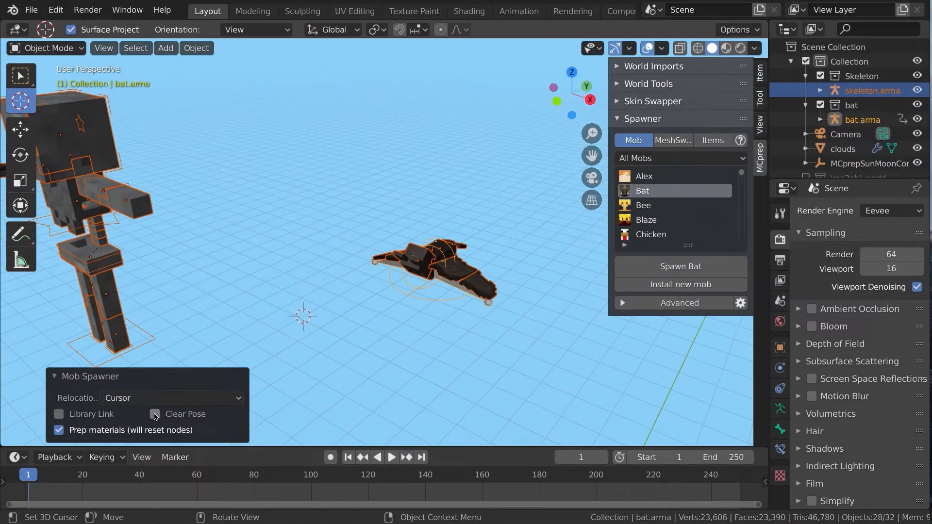
{"action": "left_click", "coordinate": [391, 458]}
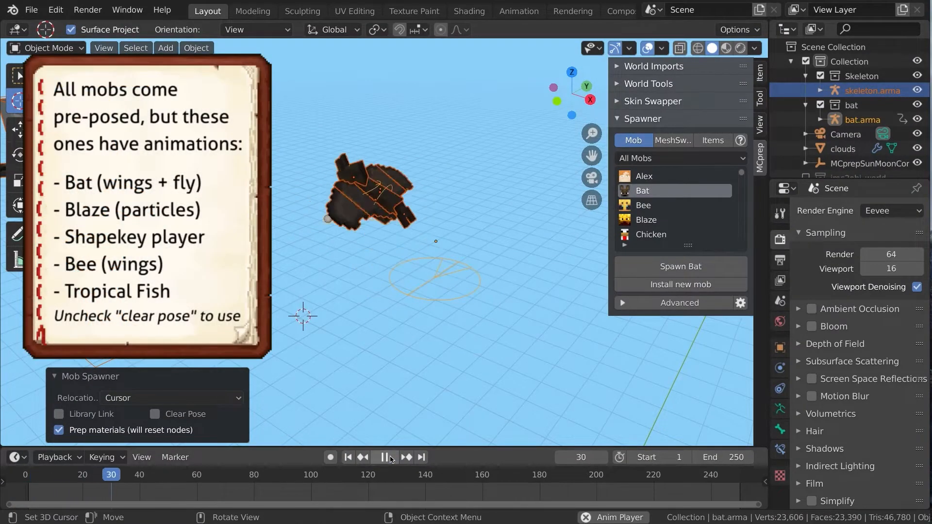
{"action": "left_click", "coordinate": [384, 458]}
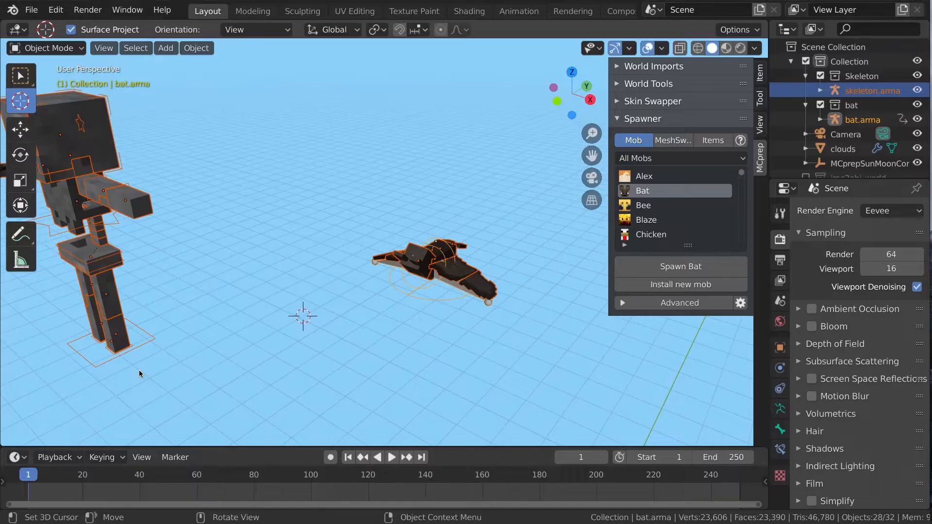
Step: Expand the mob list's filter row and choose the mob category to list
{"action": "left_click", "coordinate": [680, 158]}
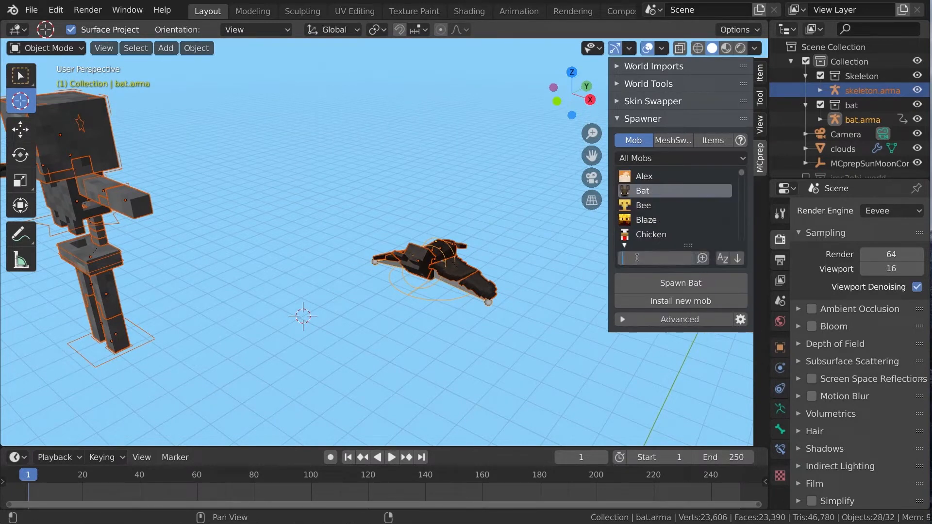
{"action": "left_click", "coordinate": [681, 268]}
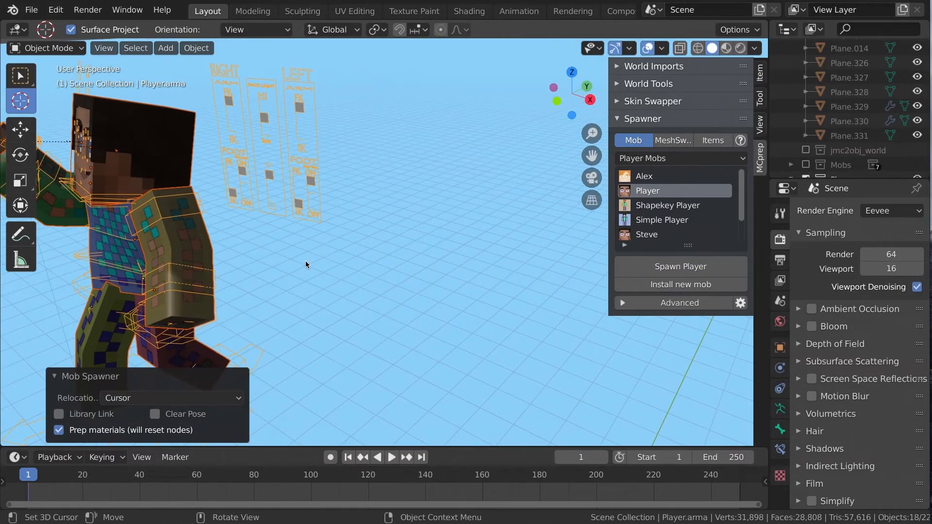
Step: Spawn the Simple Player rig beside the Player rig at the 3D cursor
{"action": "left_click", "coordinate": [663, 220]}
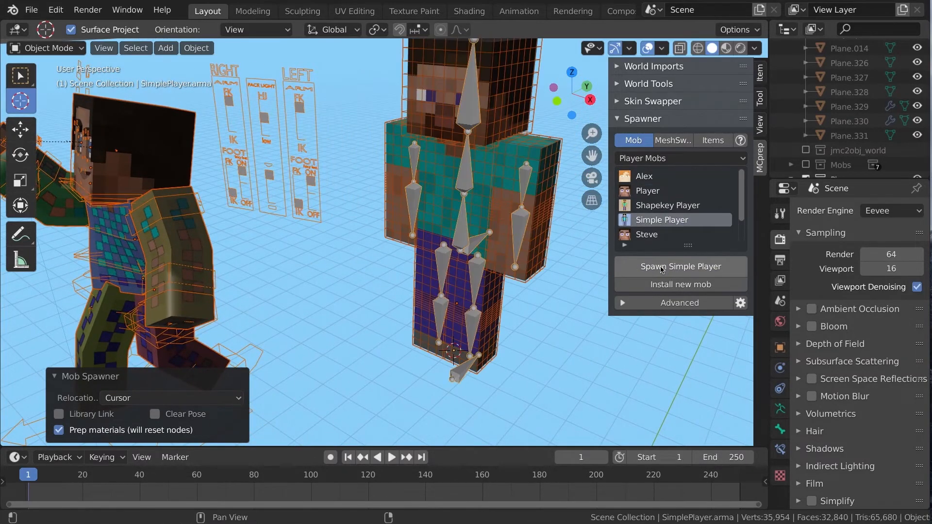